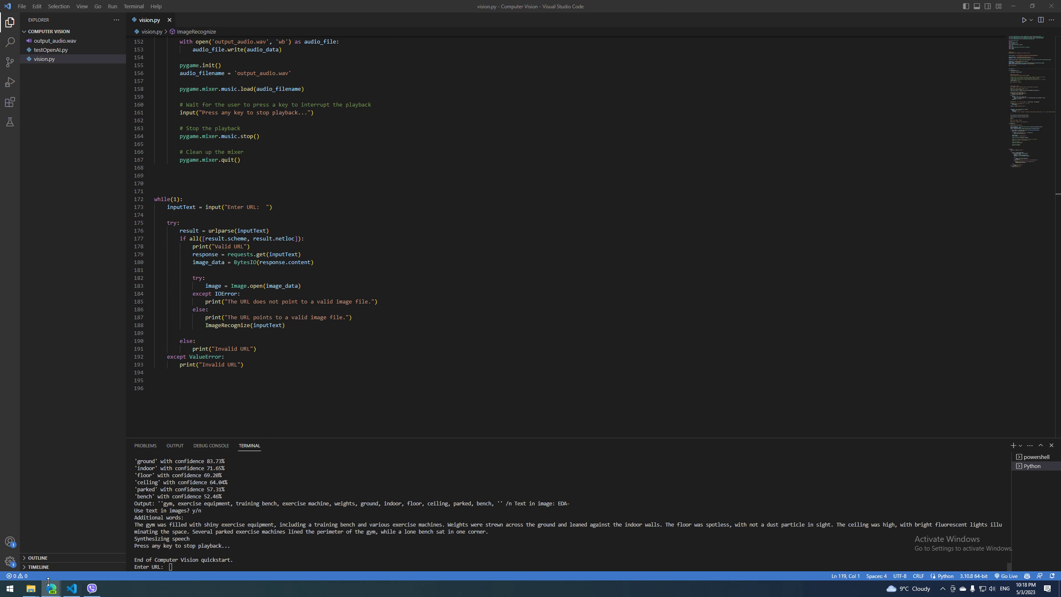
Step: Paste the gym photo URL at the terminal's 'Enter URL' prompt to start tagging
{"action": "right_click", "coordinate": [375, 294]}
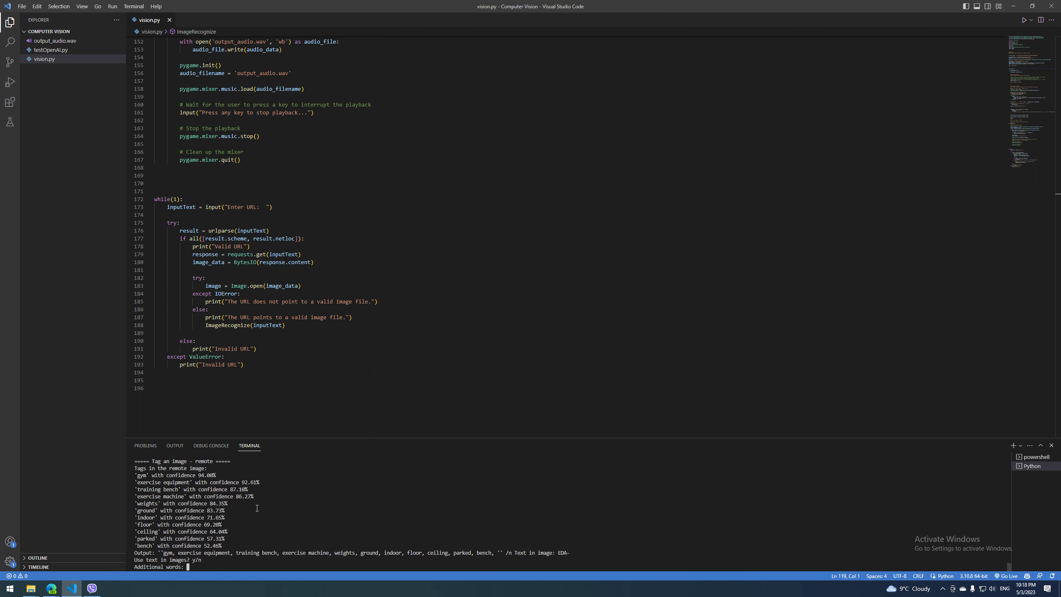
{"action": "mouse_move", "coordinate": [73, 566]}
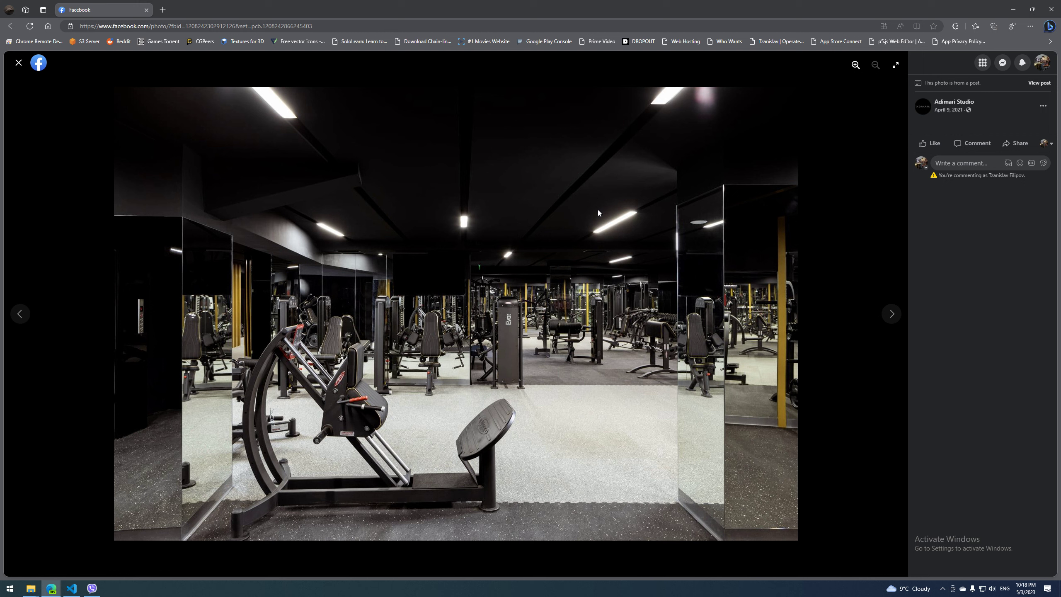
{"action": "mouse_move", "coordinate": [589, 216]}
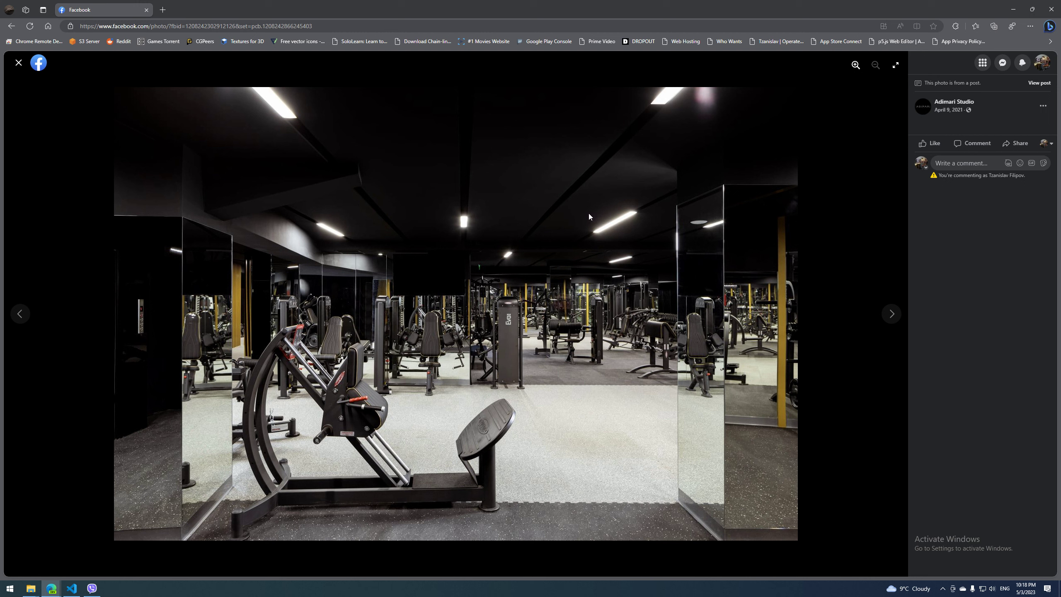
{"action": "mouse_move", "coordinate": [582, 214]}
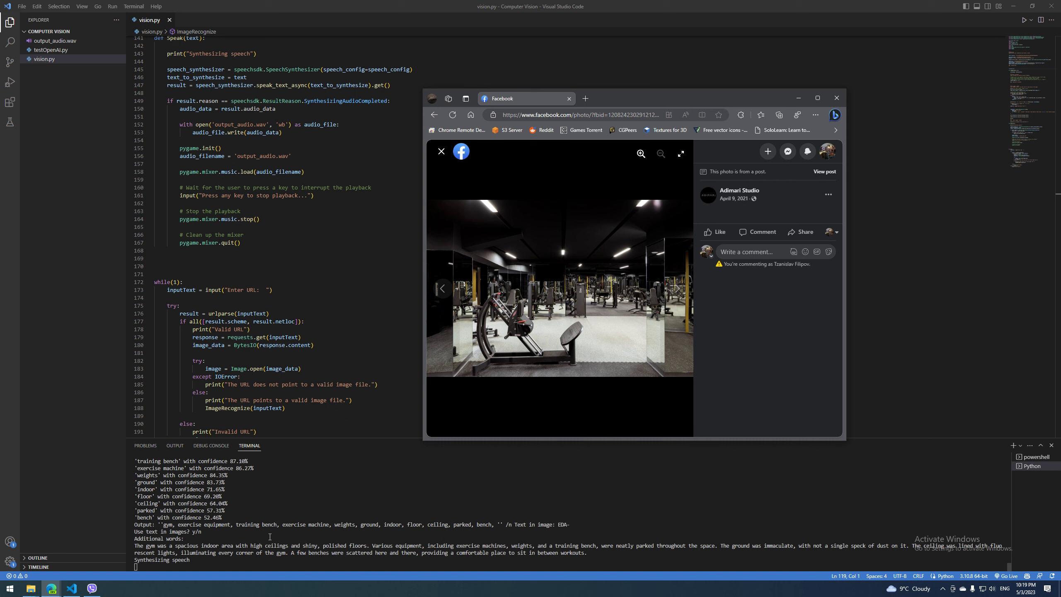
{"action": "mouse_move", "coordinate": [424, 284]}
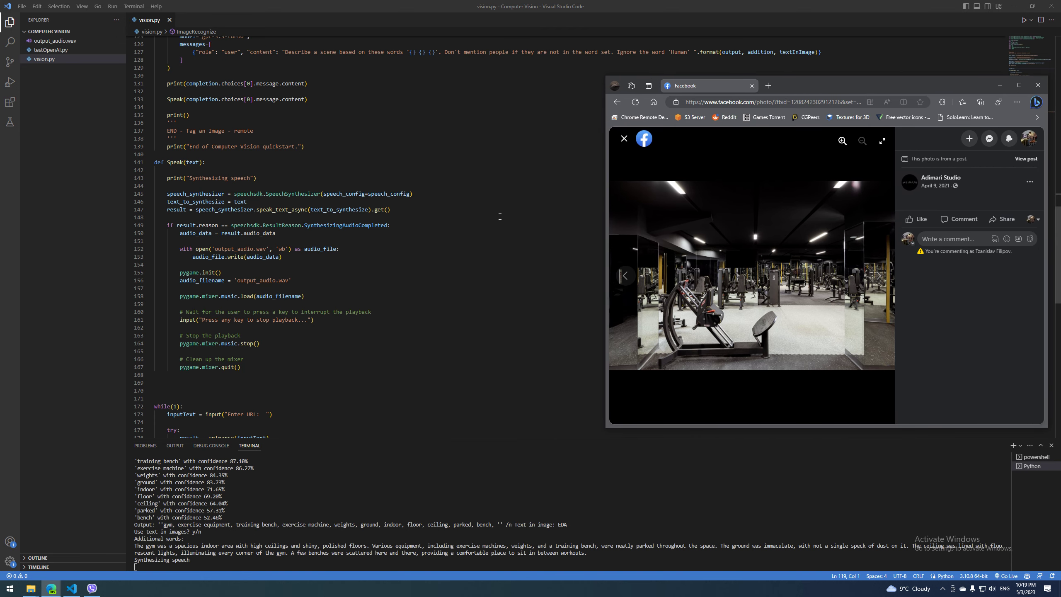
Step: Scroll vision.py to the 'Tag an Image - remote' section and openai.ChatCompletion call
{"action": "scroll", "scroll_direction": "up", "scroll_amount": 3}
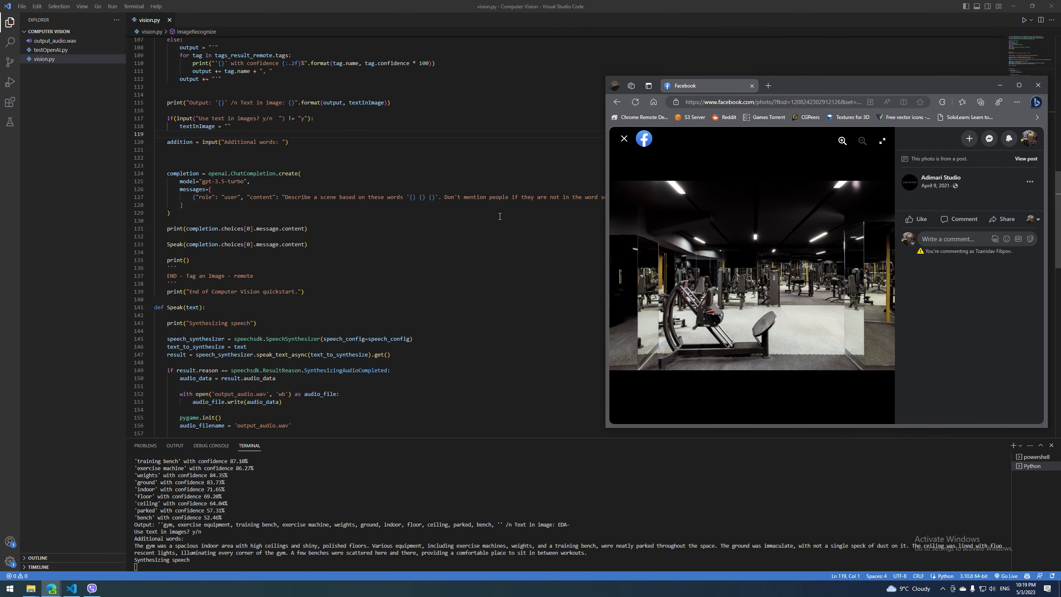
{"action": "scroll", "scroll_direction": "up", "scroll_amount": 3}
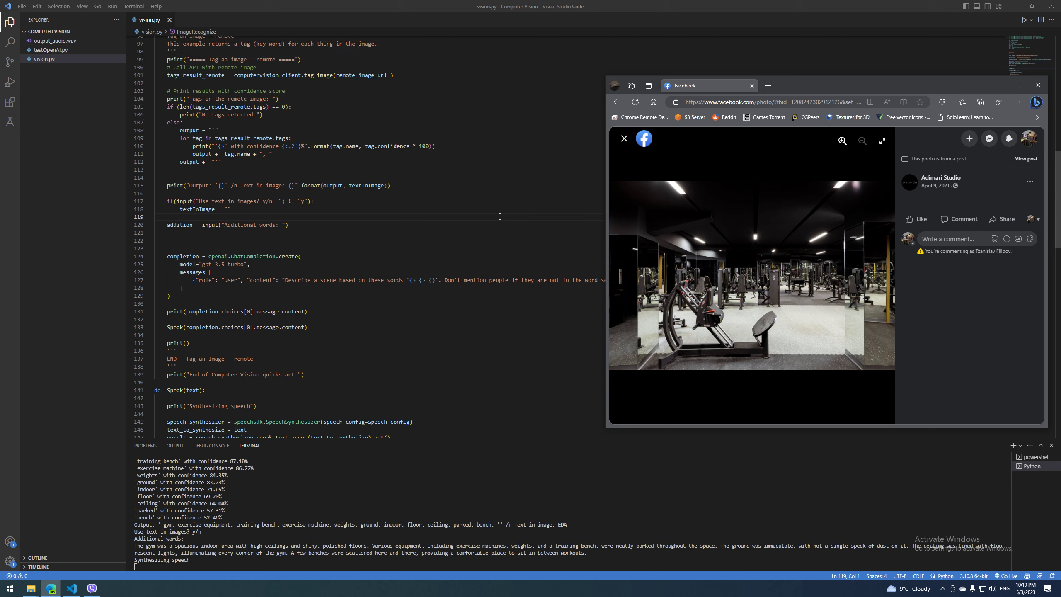
{"action": "scroll", "scroll_direction": "up", "scroll_amount": 3}
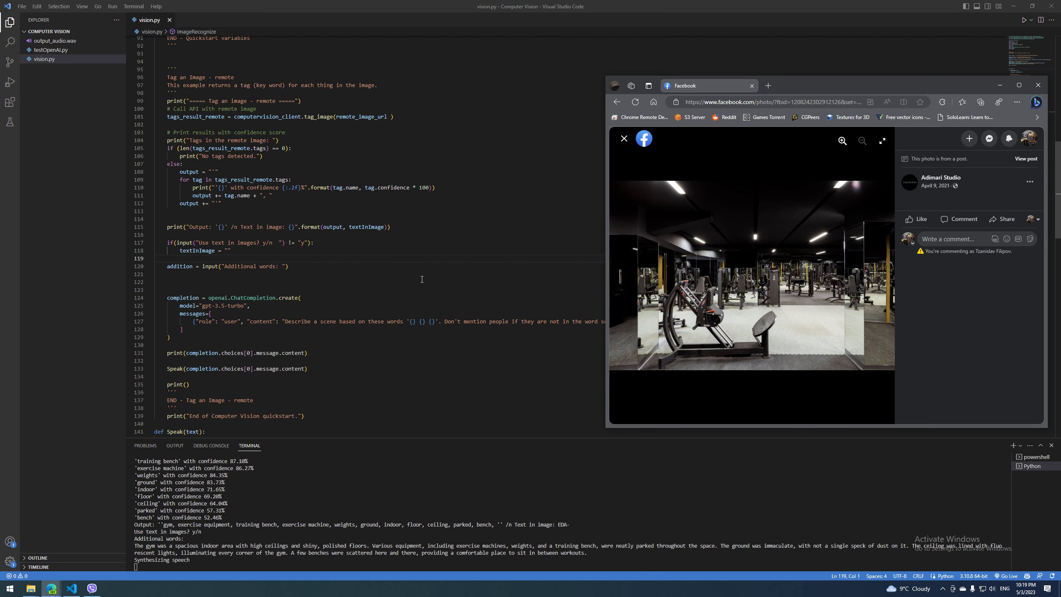
{"action": "scroll", "scroll_direction": "down", "scroll_amount": 3}
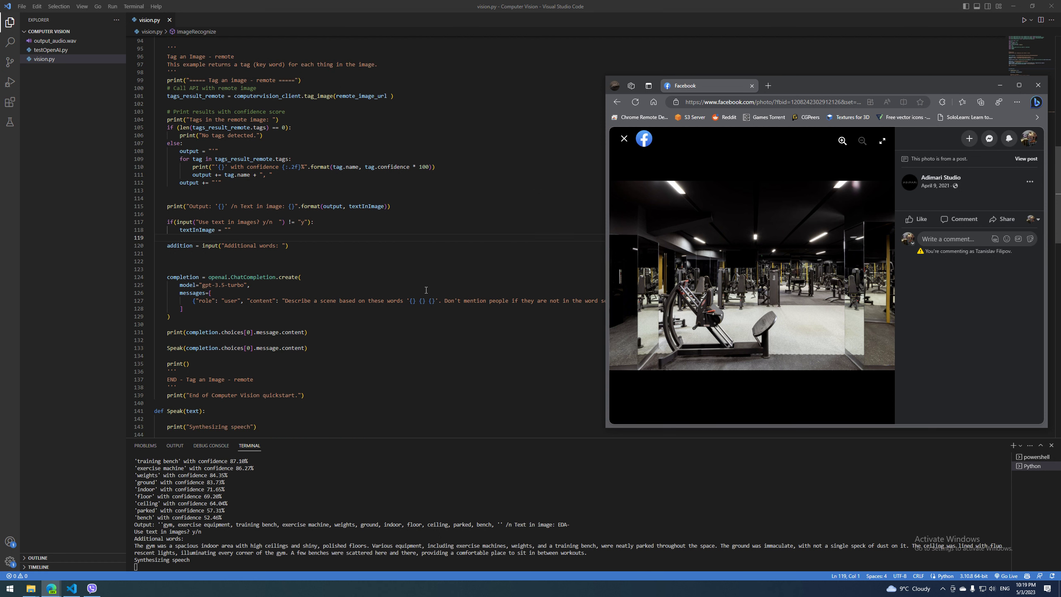